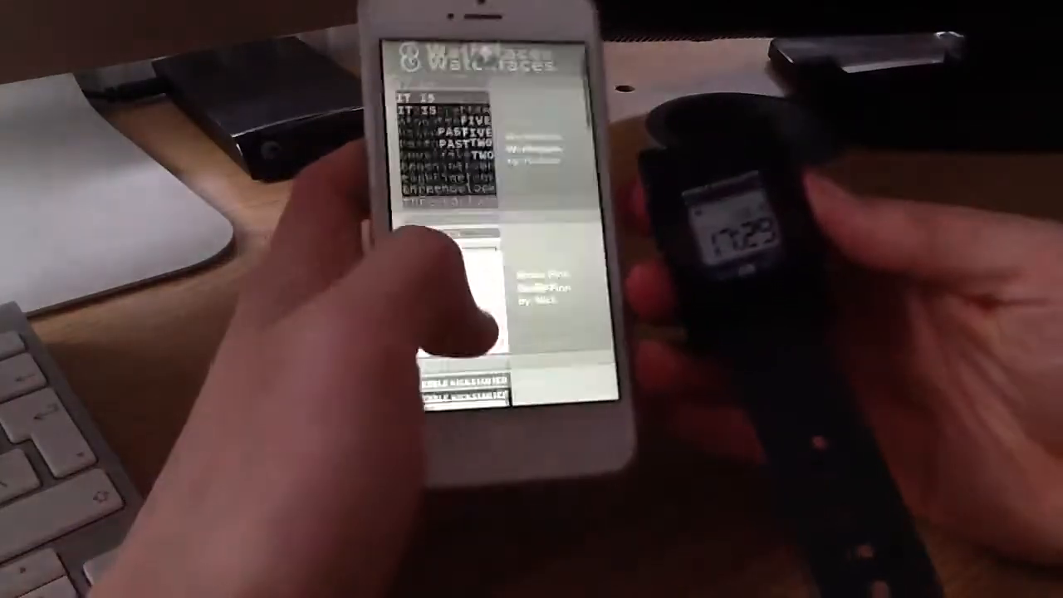
scroll("down", 3)
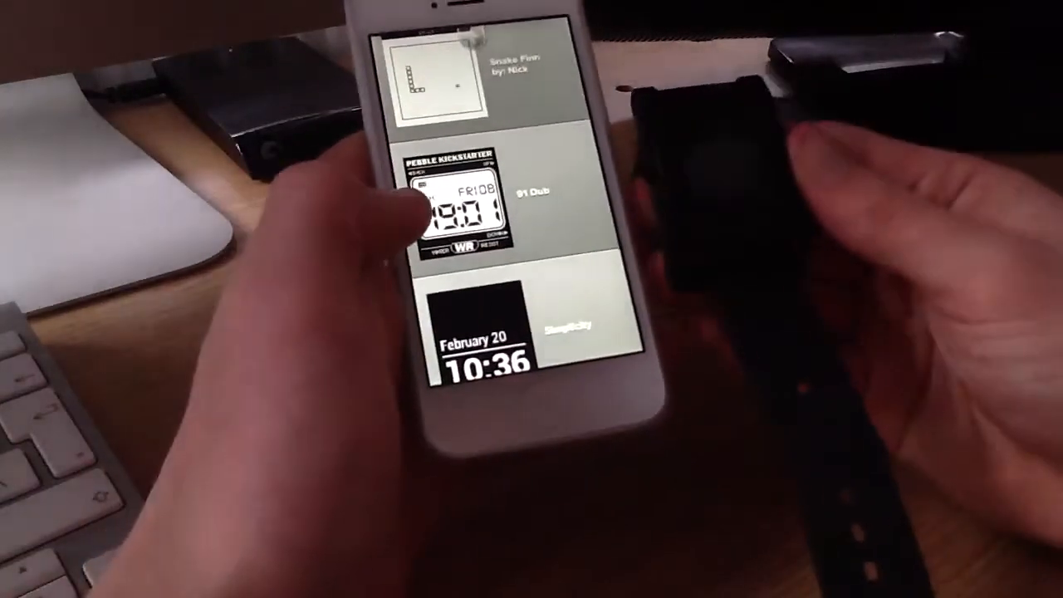